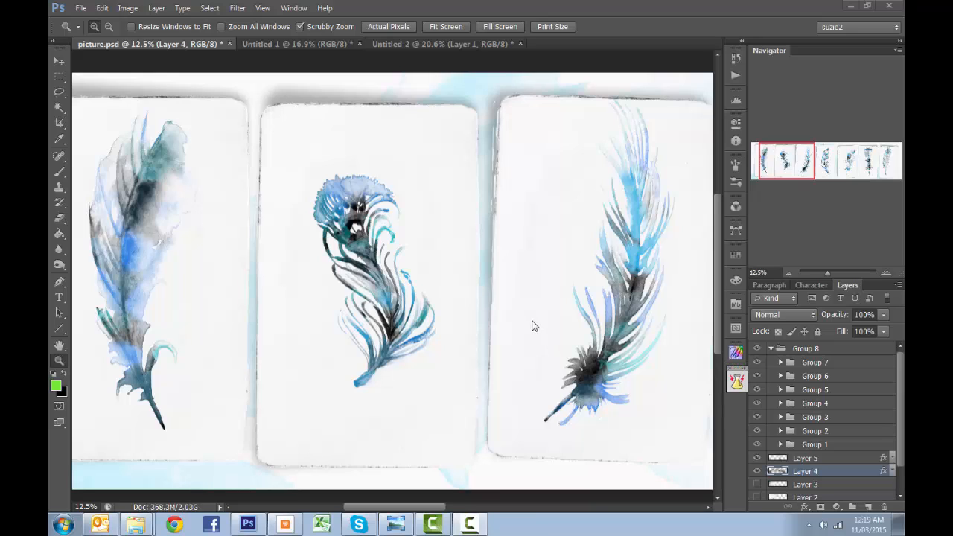
mouse_move(390, 172)
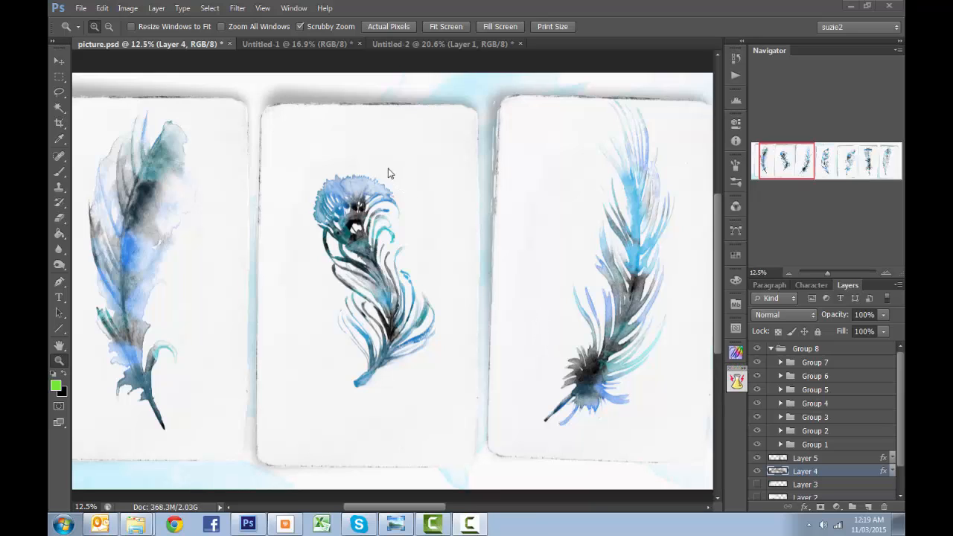
mouse_move(394, 411)
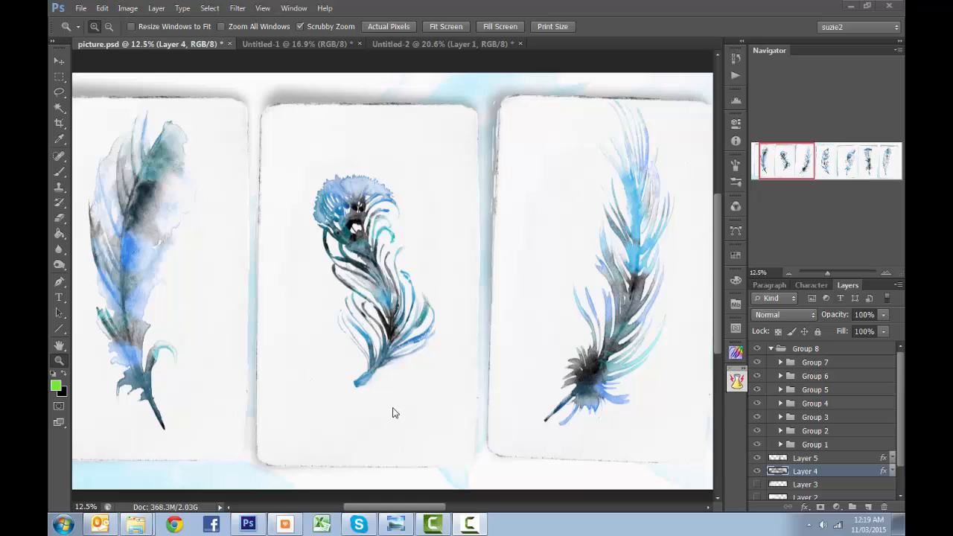
mouse_move(399, 216)
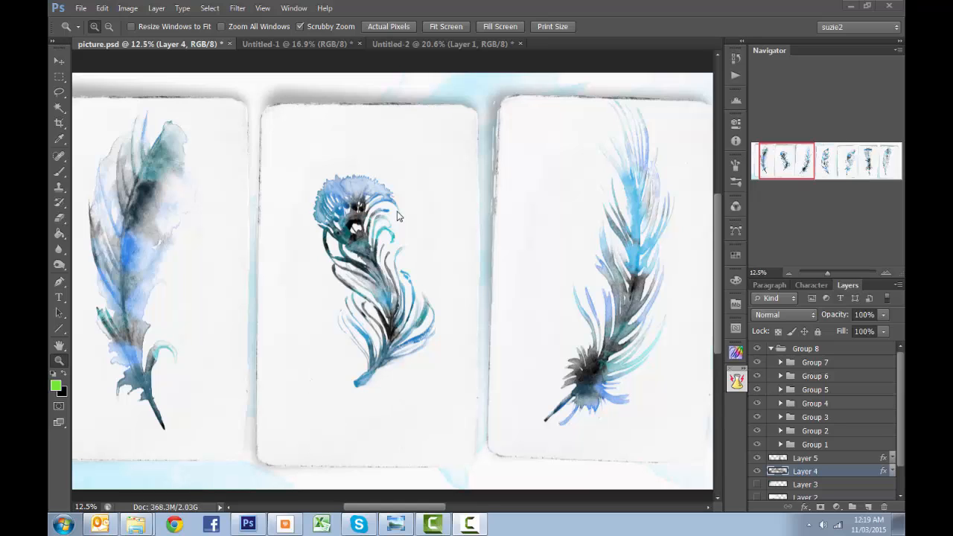
mouse_move(541, 278)
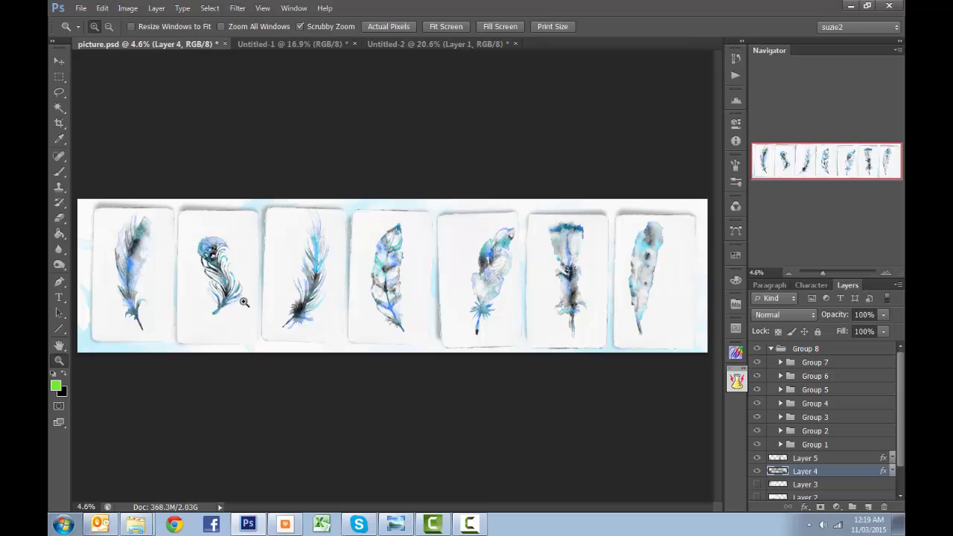
Step: Switch to the Untitled-1 document showing two glowing feathers on black
left_click(285, 43)
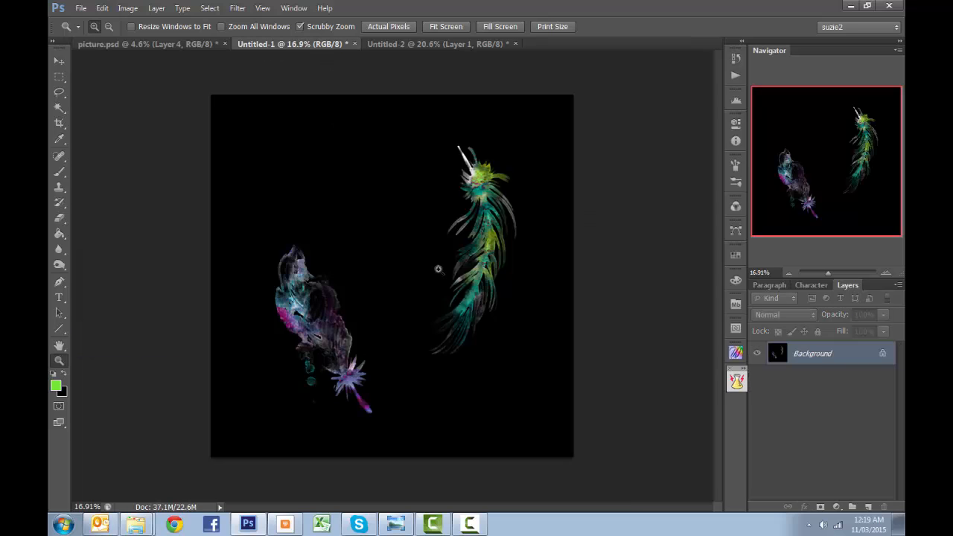
mouse_move(499, 195)
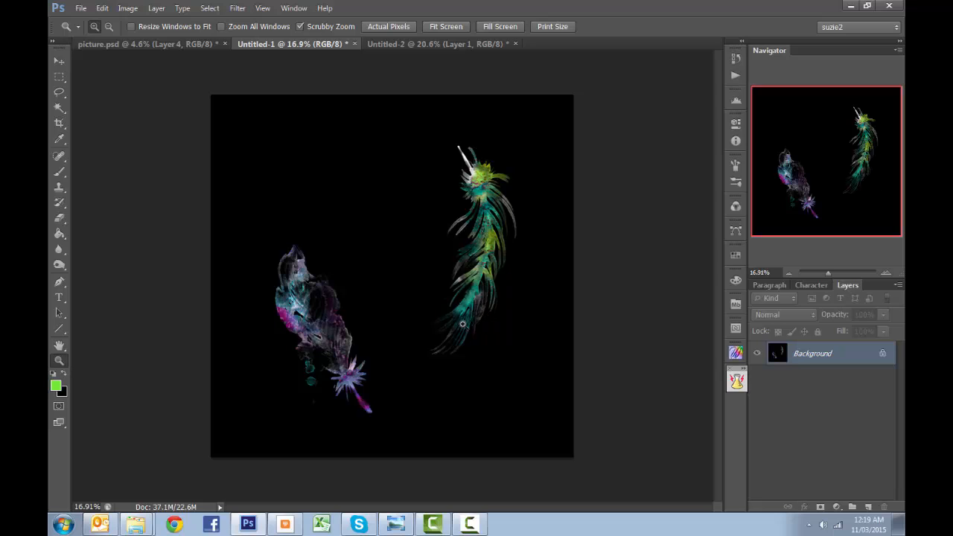
mouse_move(405, 54)
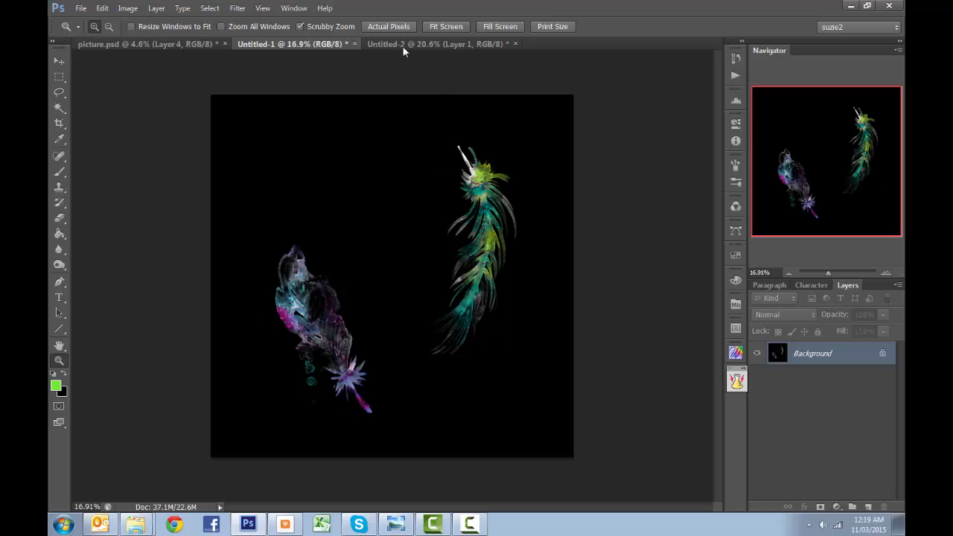
Step: Bring up the WatercolorFeathers No. 1 preview sheet in Windows Photo Viewer
left_click(447, 44)
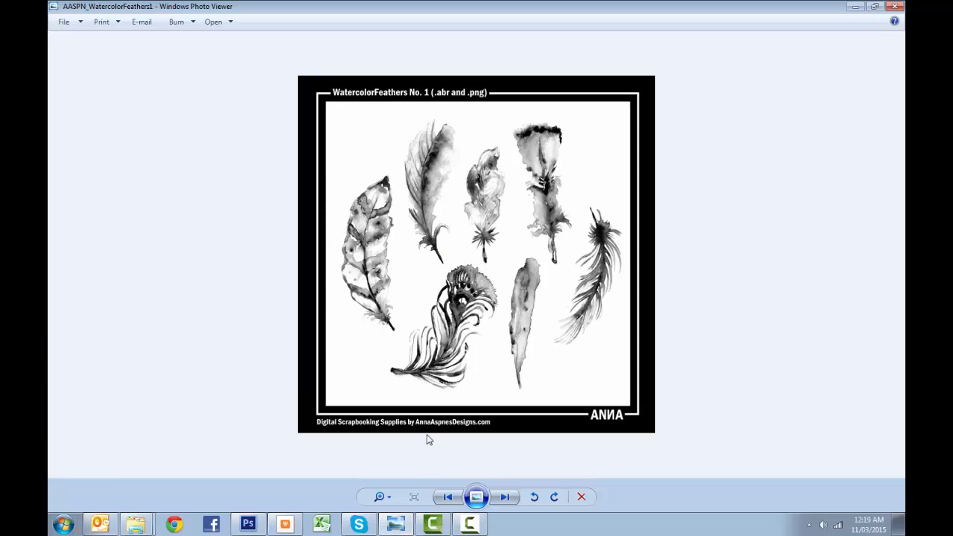
mouse_move(386, 134)
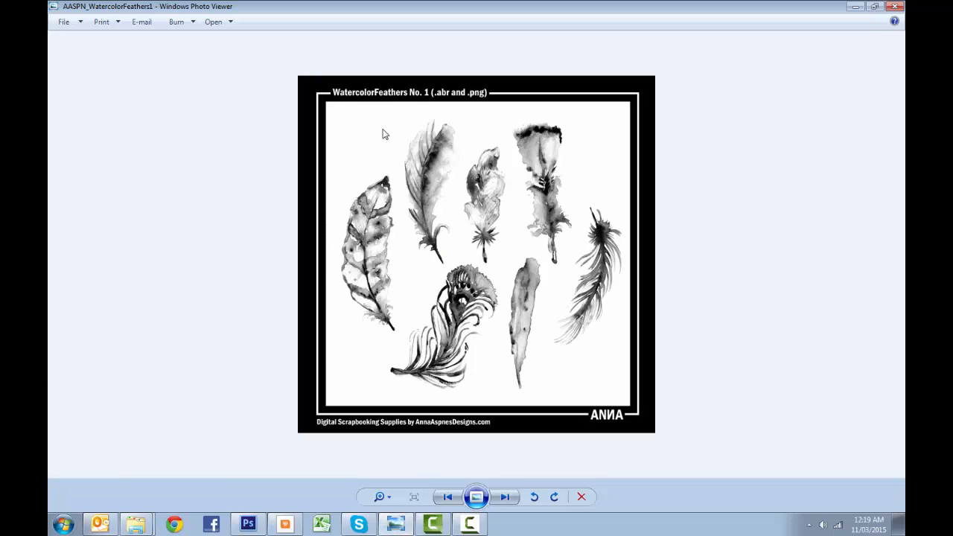
mouse_move(426, 101)
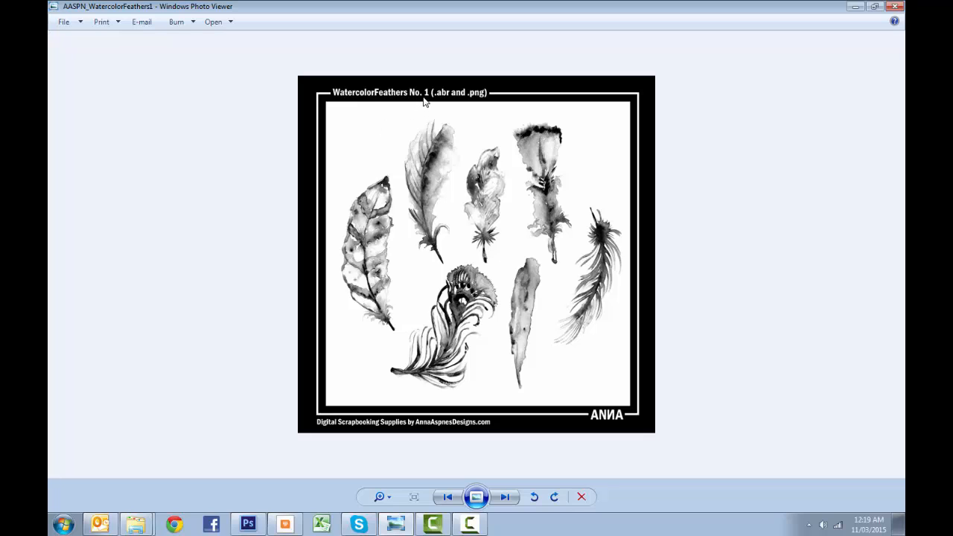
mouse_move(433, 125)
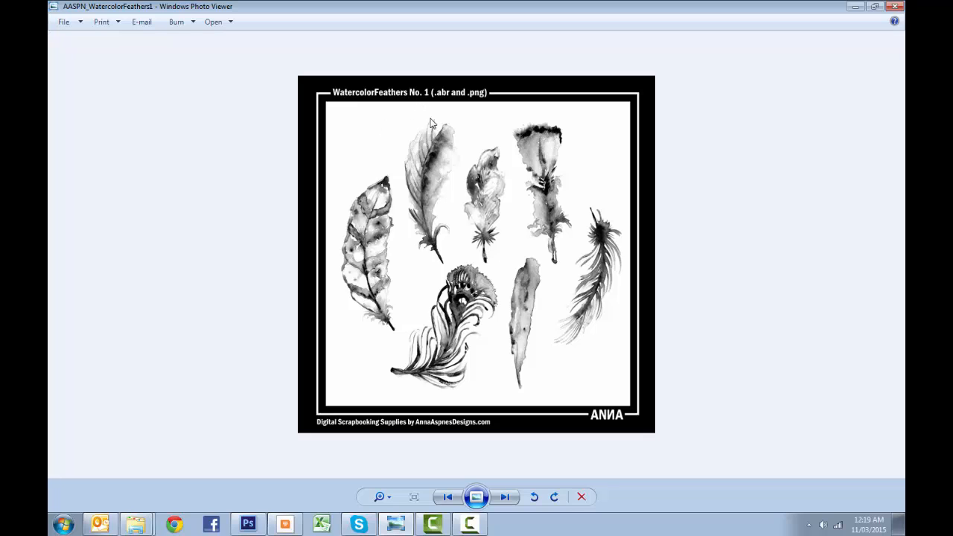
mouse_move(566, 281)
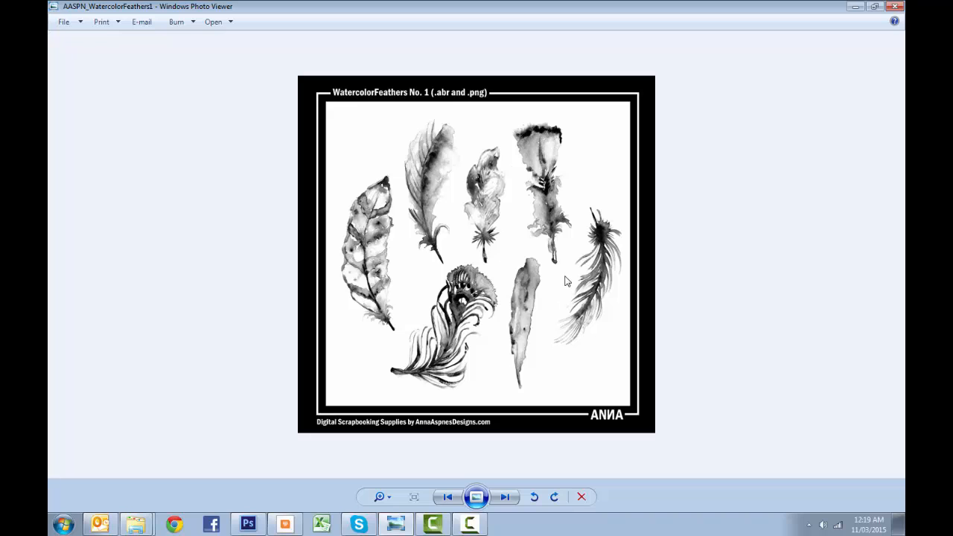
mouse_move(855, 6)
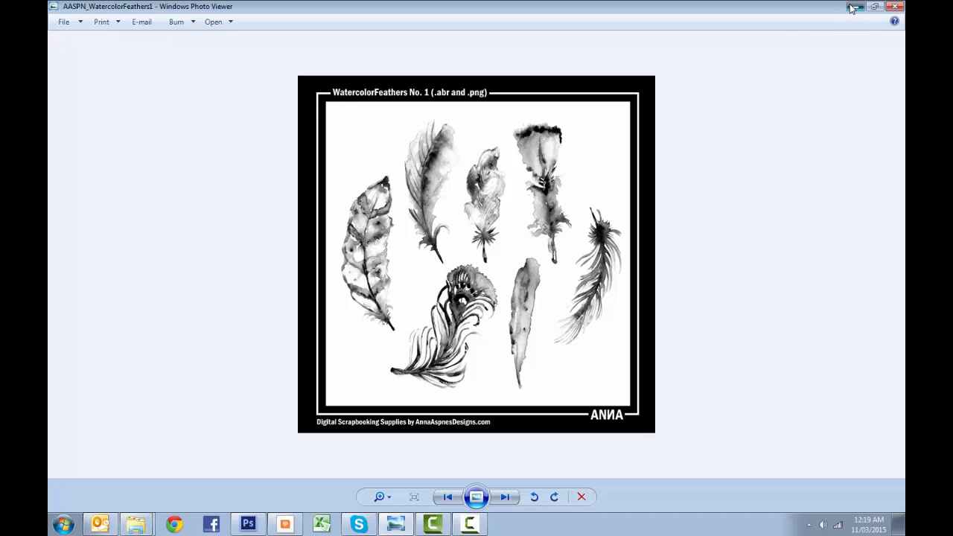
Step: Close the feather preview image and return to Photoshop's Untitled-2 document
left_click(247, 524)
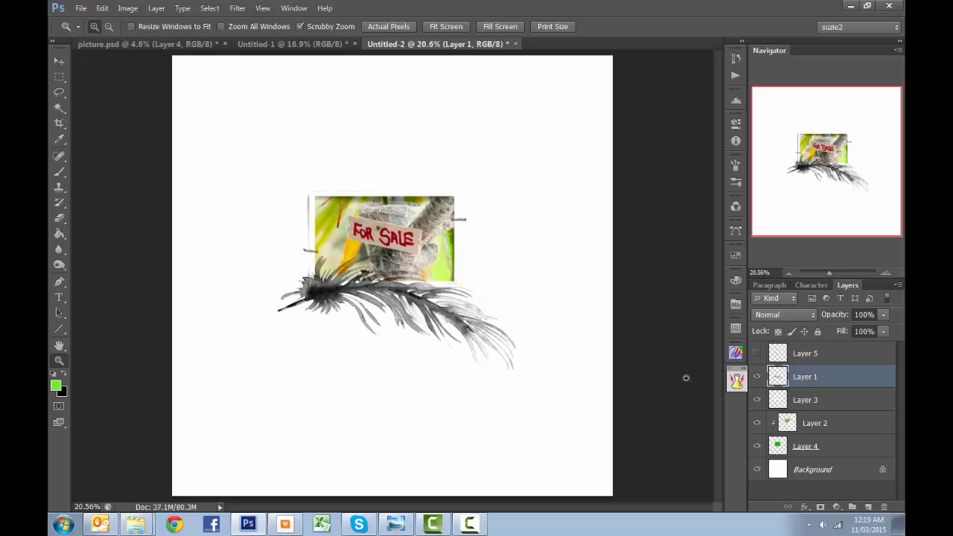
mouse_move(307, 300)
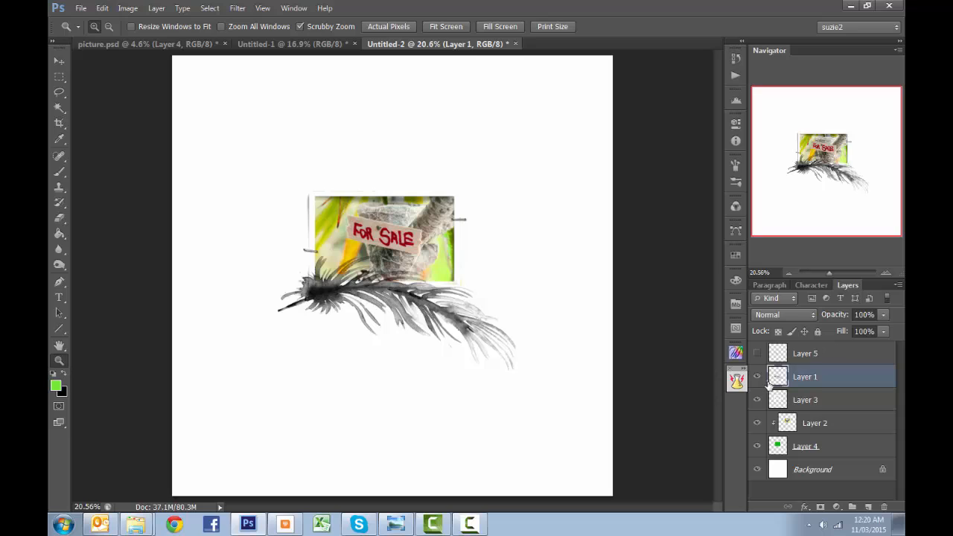
mouse_move(758, 378)
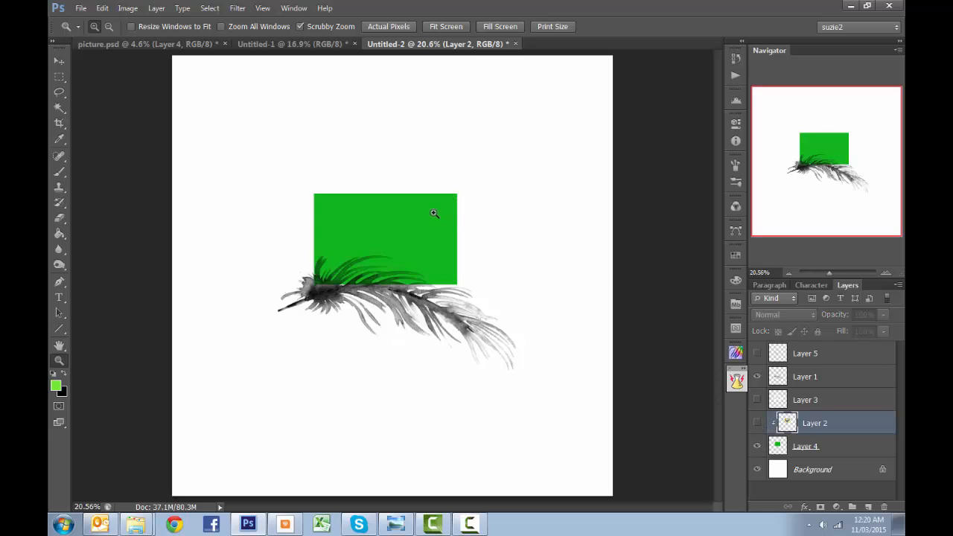
mouse_move(357, 241)
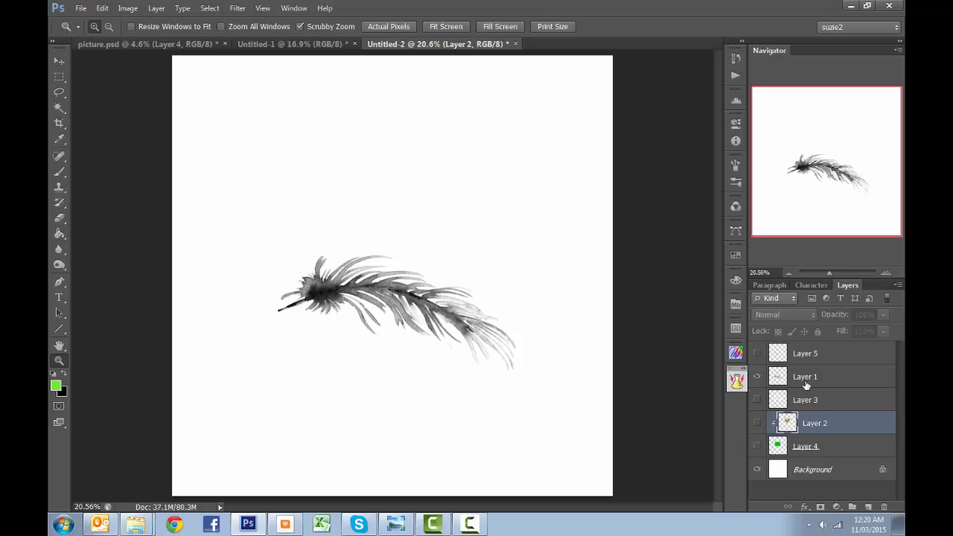
Step: Select Layer 1, the black feather layer, in the Layers panel
left_click(806, 375)
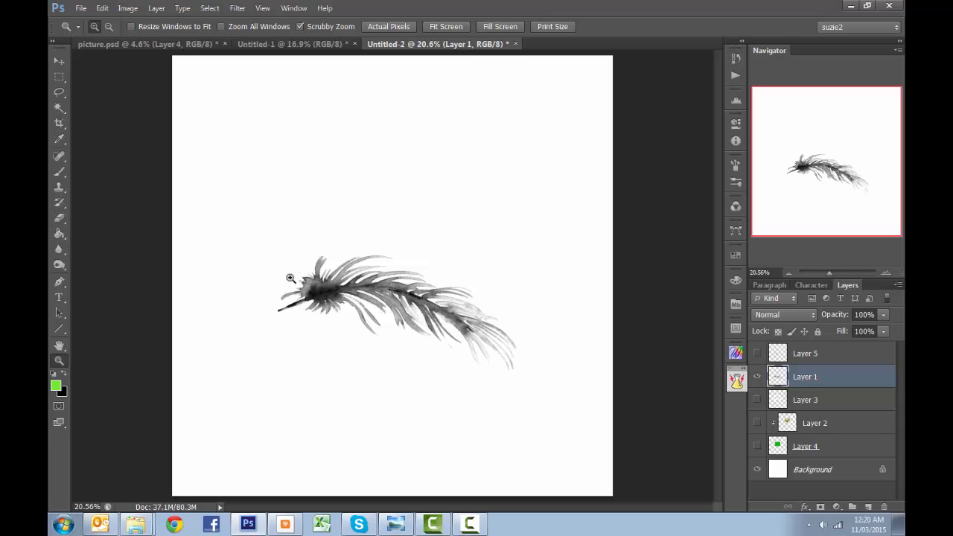
mouse_move(370, 346)
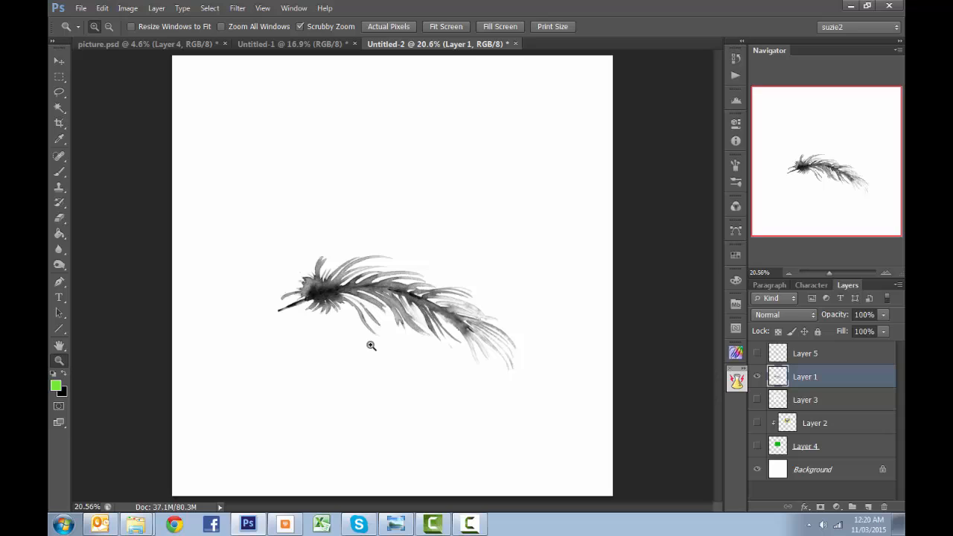
mouse_move(402, 341)
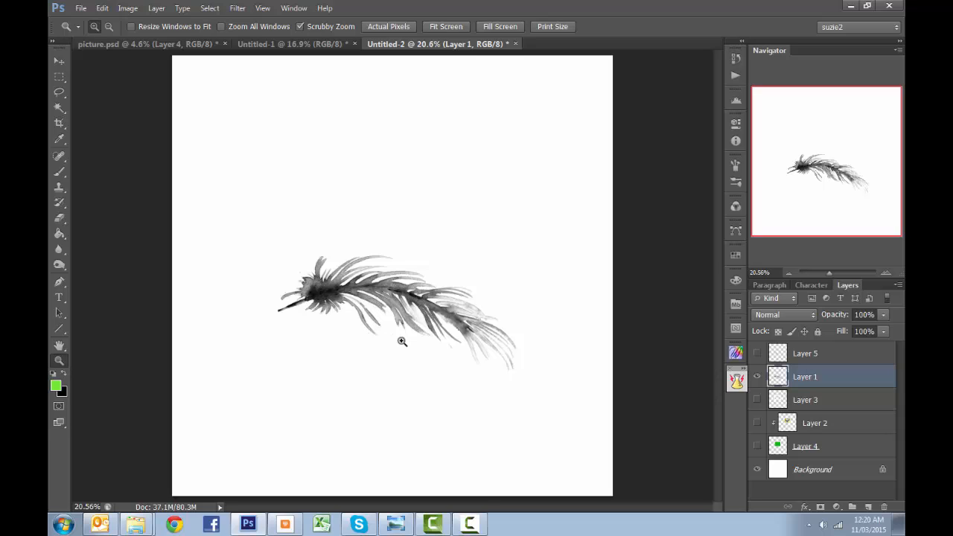
mouse_move(371, 311)
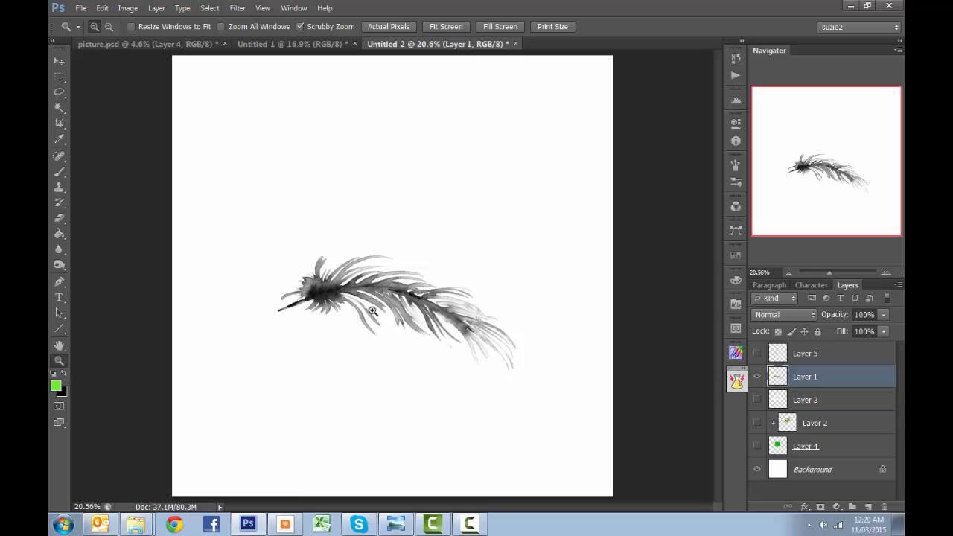
mouse_move(220, 263)
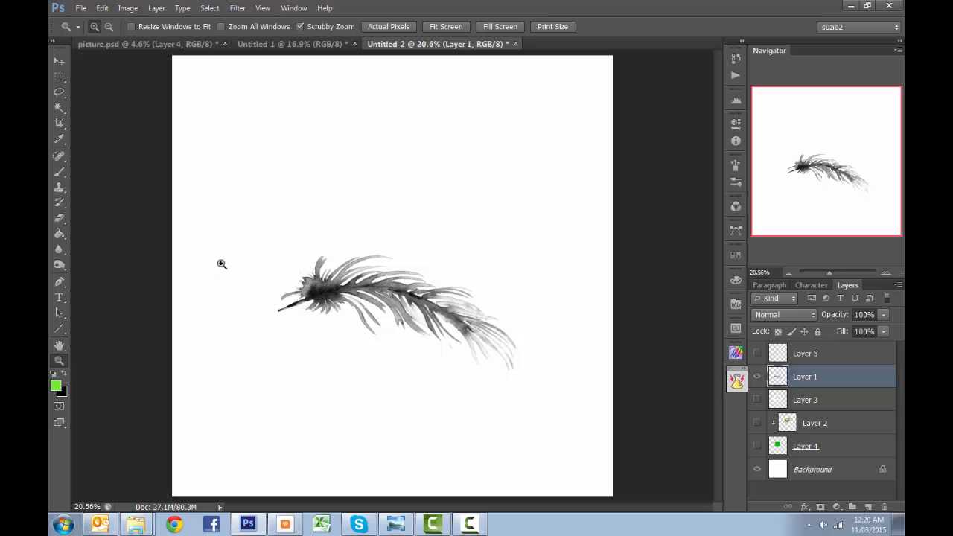
mouse_move(59, 187)
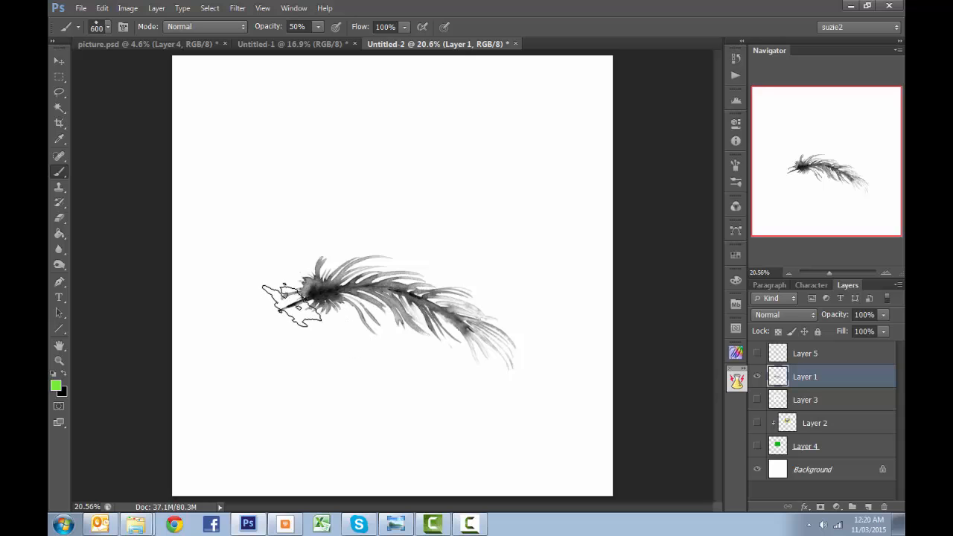
mouse_move(603, 298)
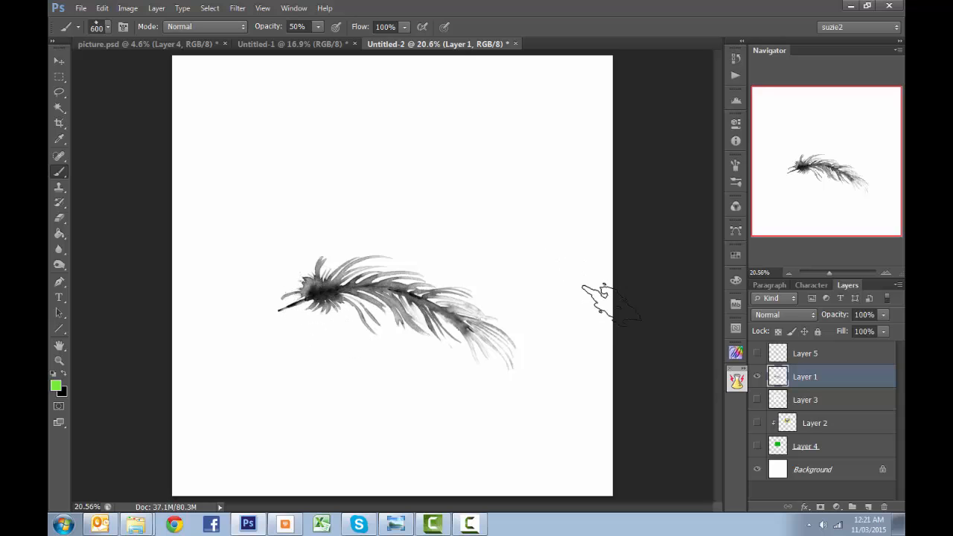
mouse_move(201, 325)
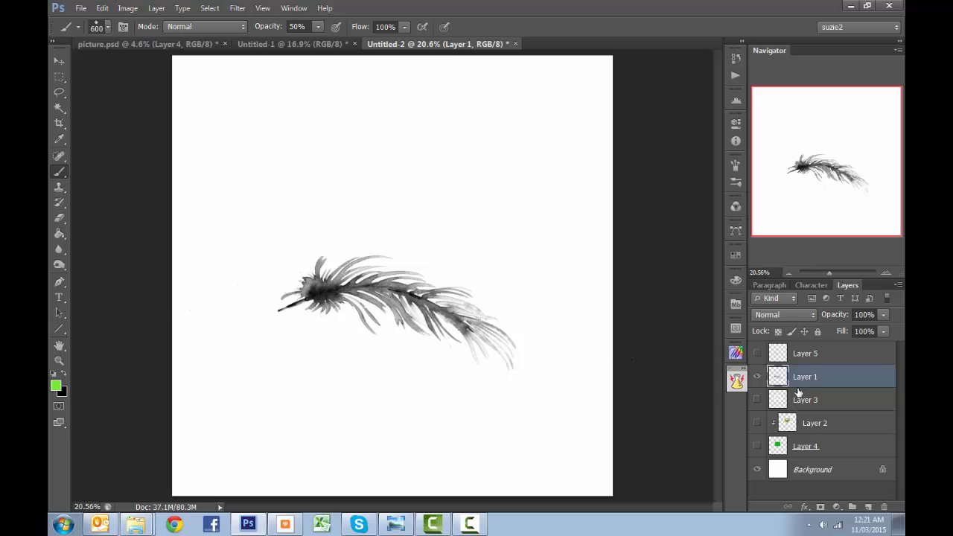
mouse_move(799, 376)
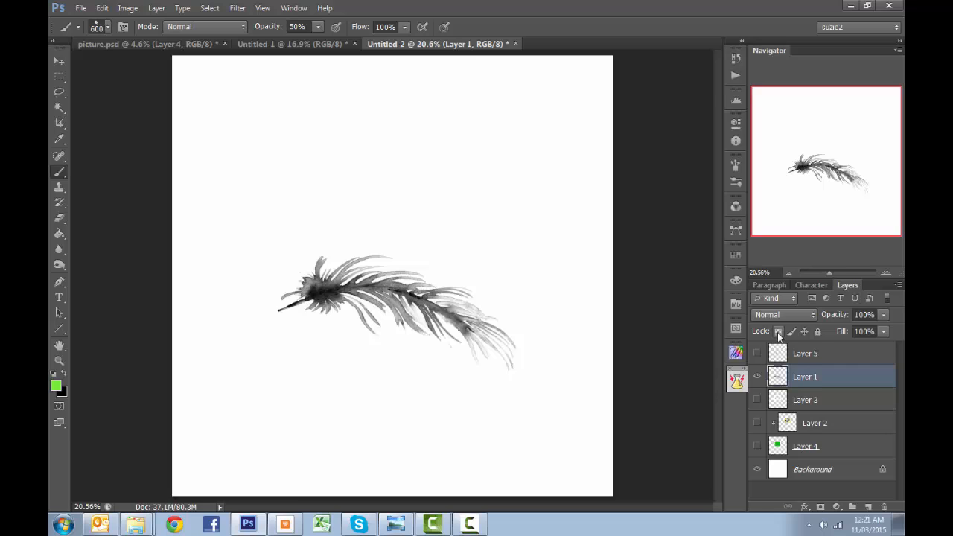
mouse_move(777, 330)
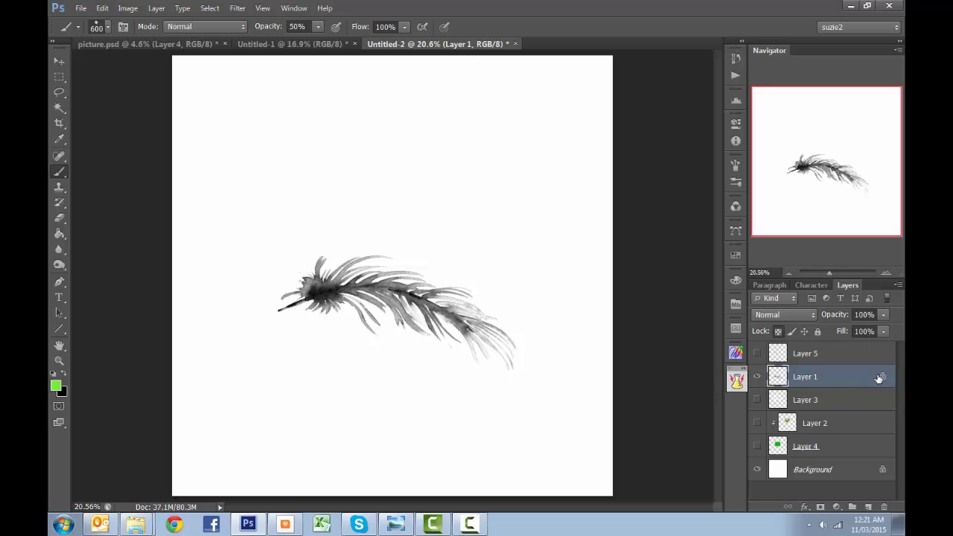
Step: Lock transparent pixels on Layer 1 so paint stays within the feather
left_click(882, 377)
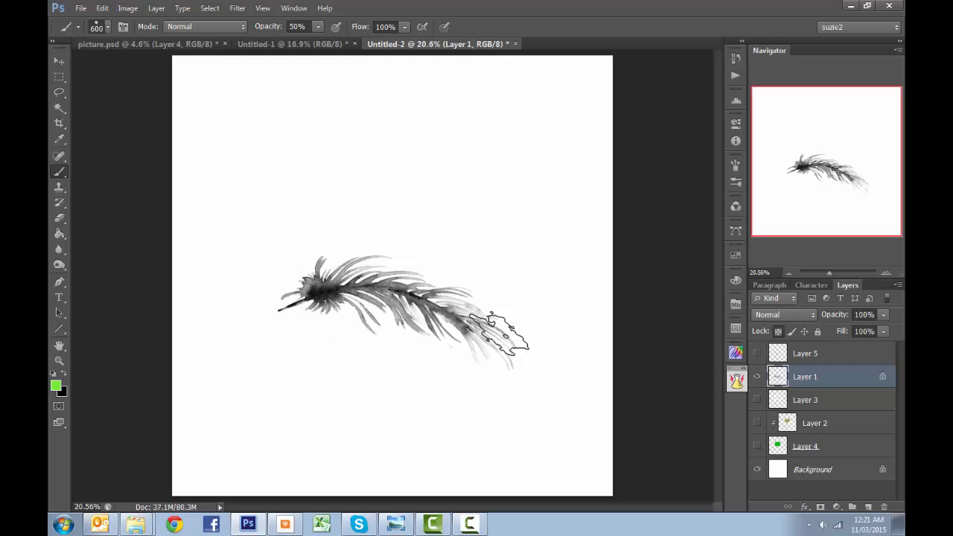
Step: Load bright green, darker green and deeper green foreground colours in turn for brushing the feather
left_click(54, 384)
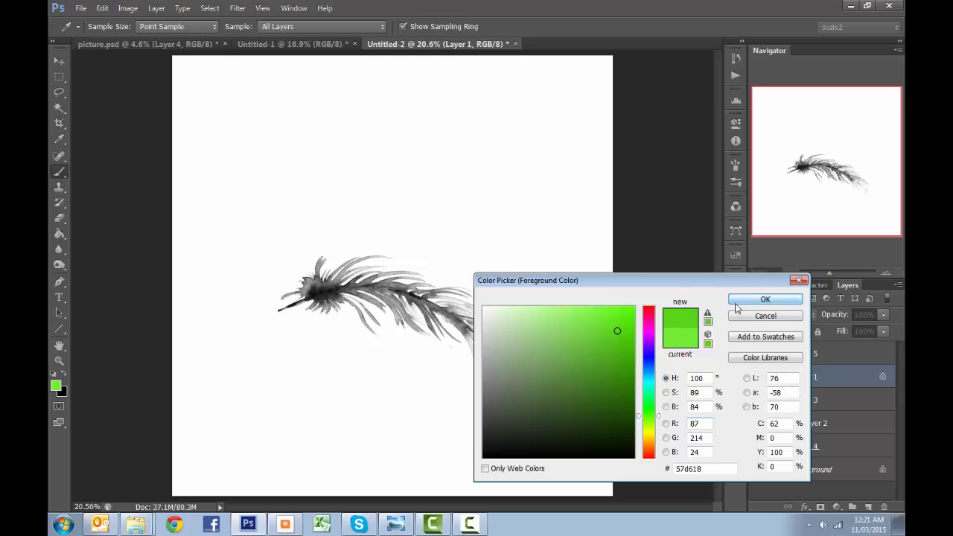
left_click(765, 298)
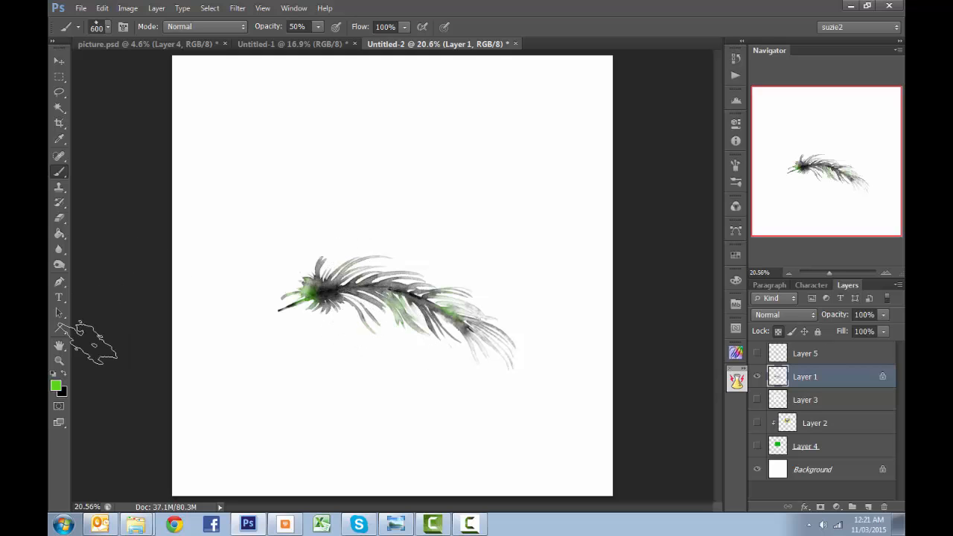
left_click(54, 384)
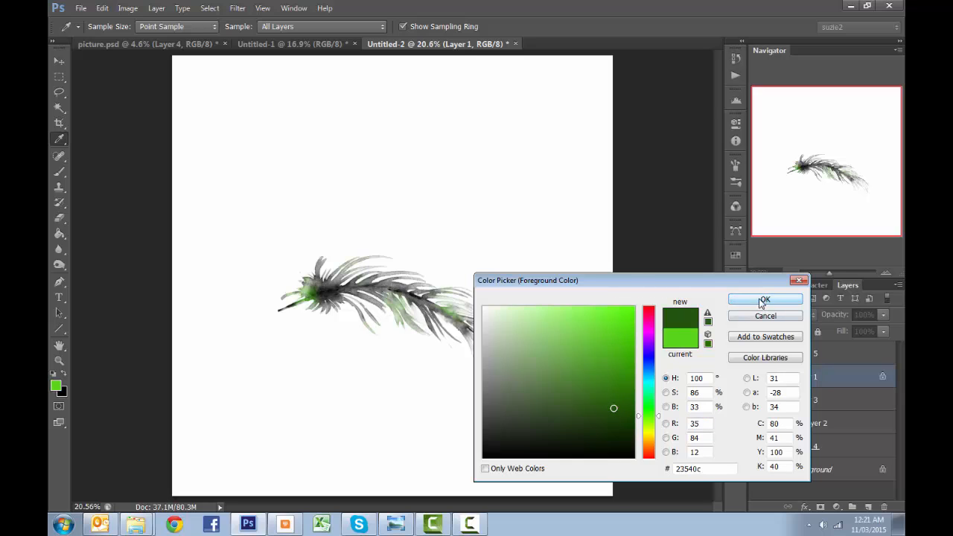
left_click(765, 298)
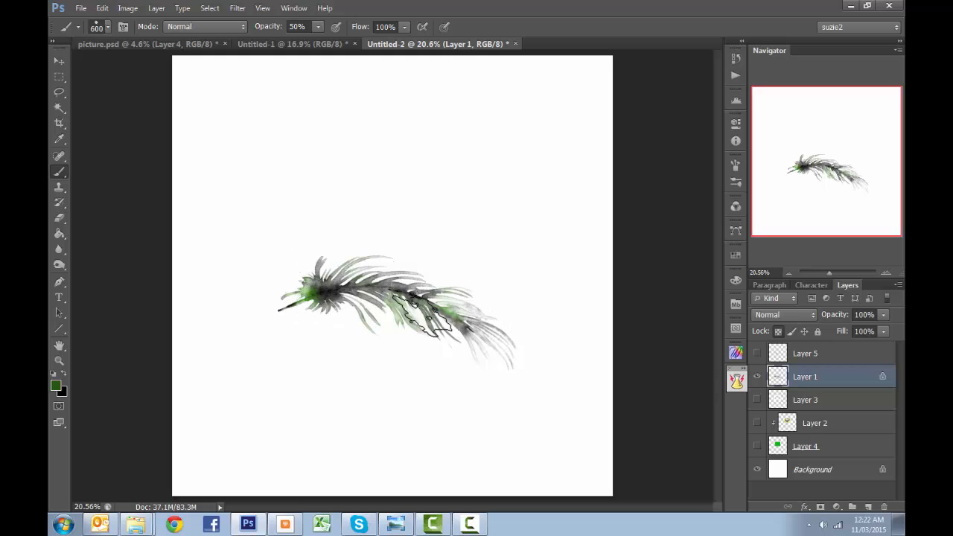
left_click(55, 385)
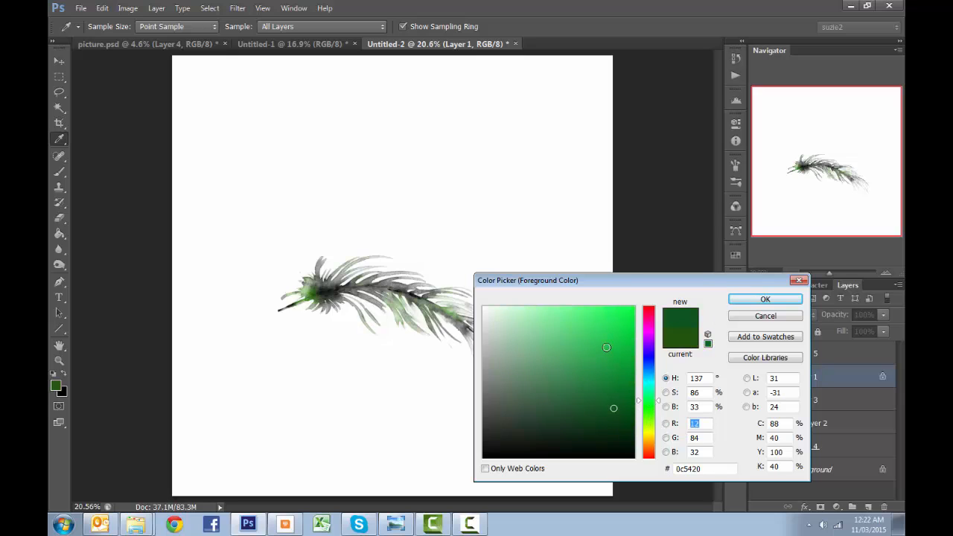
left_click(765, 298)
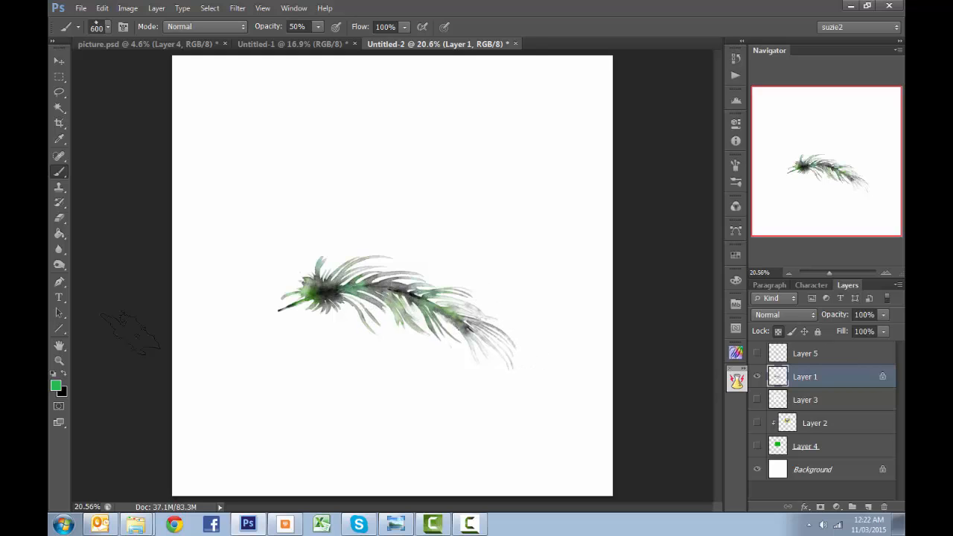
Step: Choose a blue-green foreground colour and brush it over the feather's middle and tail
left_click(54, 384)
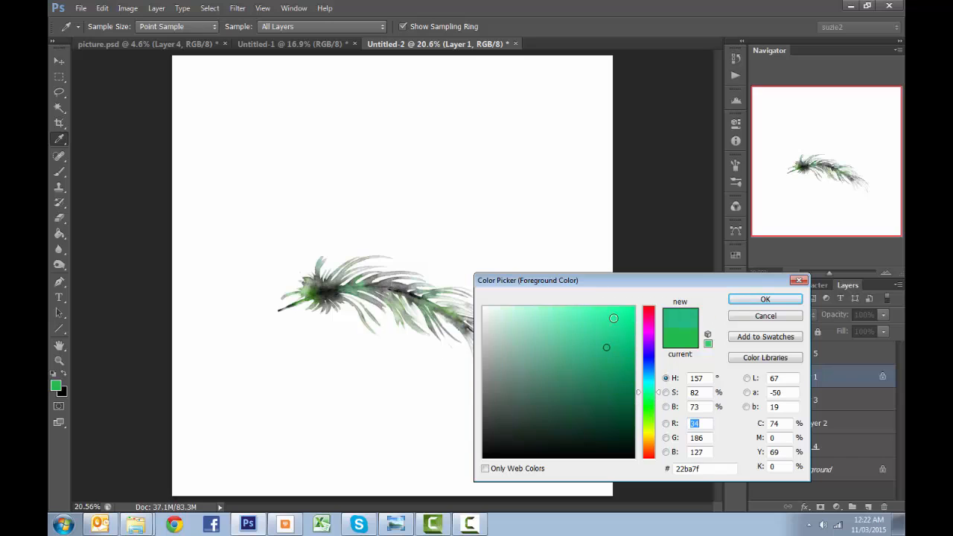
left_click(765, 298)
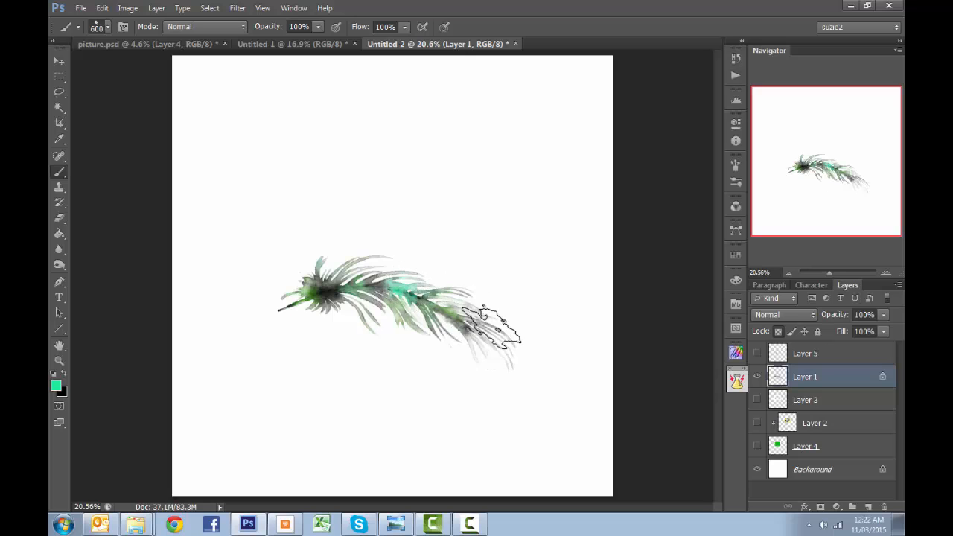
left_click_drag(489, 328, 254, 335)
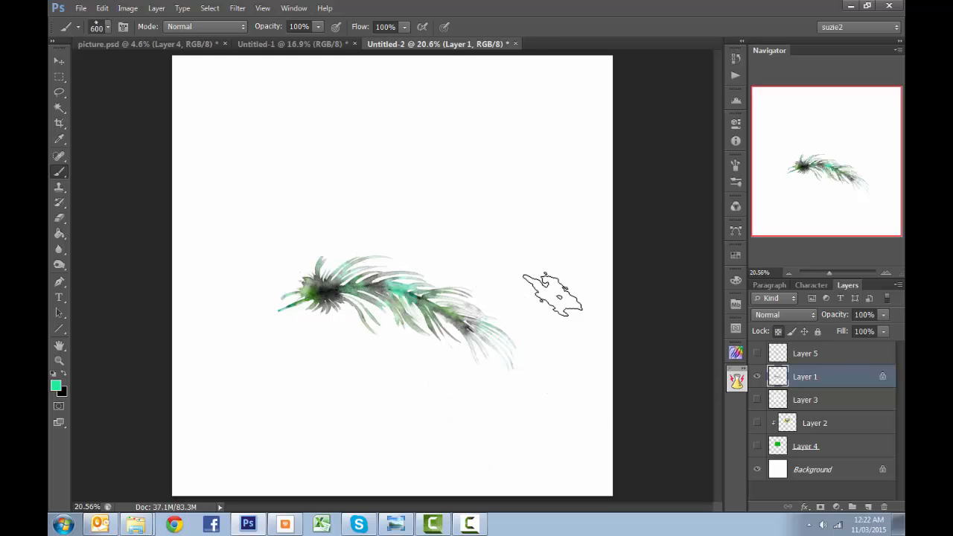
left_click_drag(551, 290, 384, 275)
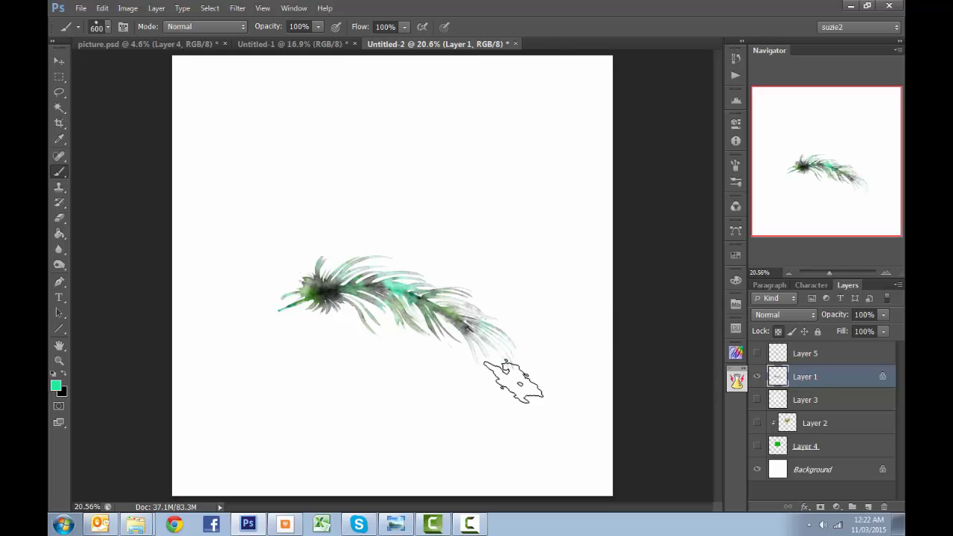
Step: Set a dark blue-green foreground colour, then replace it with a muted olive green
left_click(54, 384)
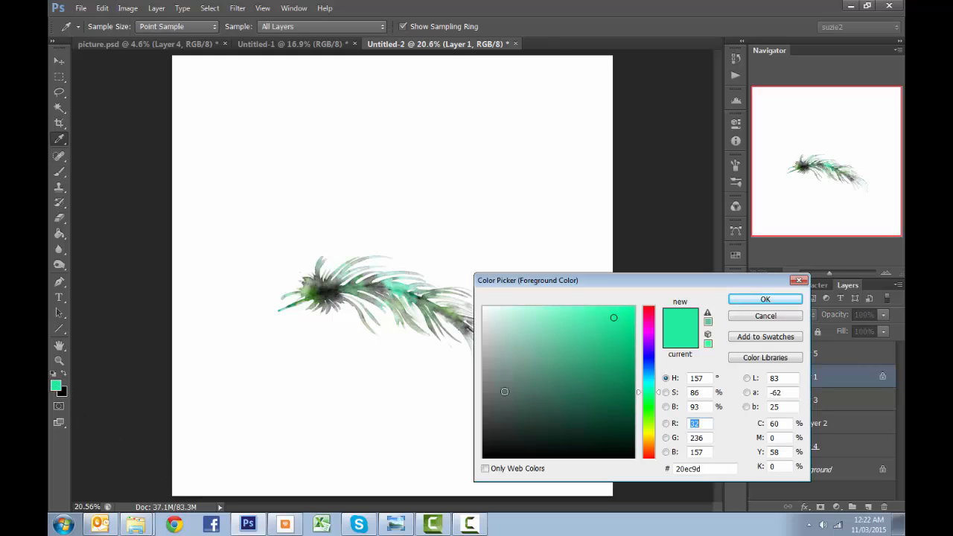
left_click(584, 400)
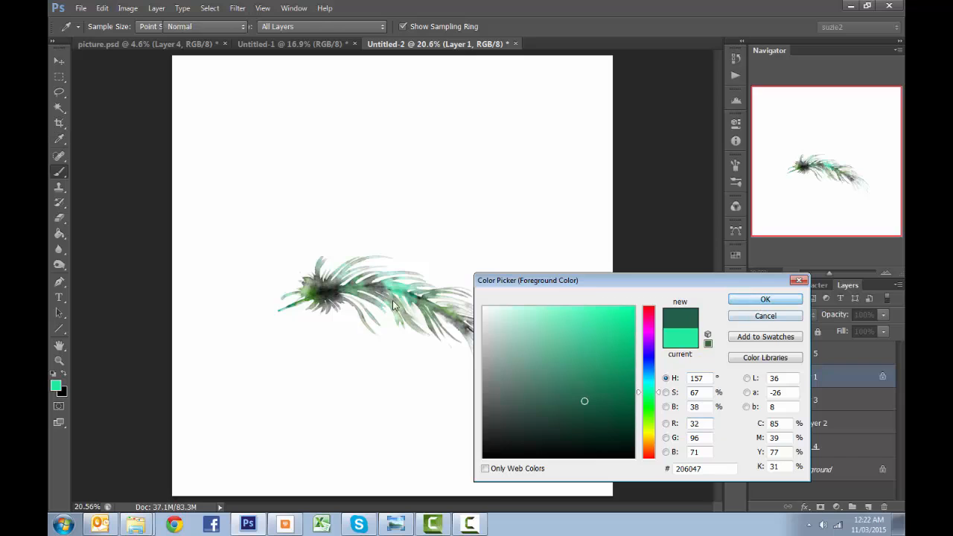
left_click(766, 298)
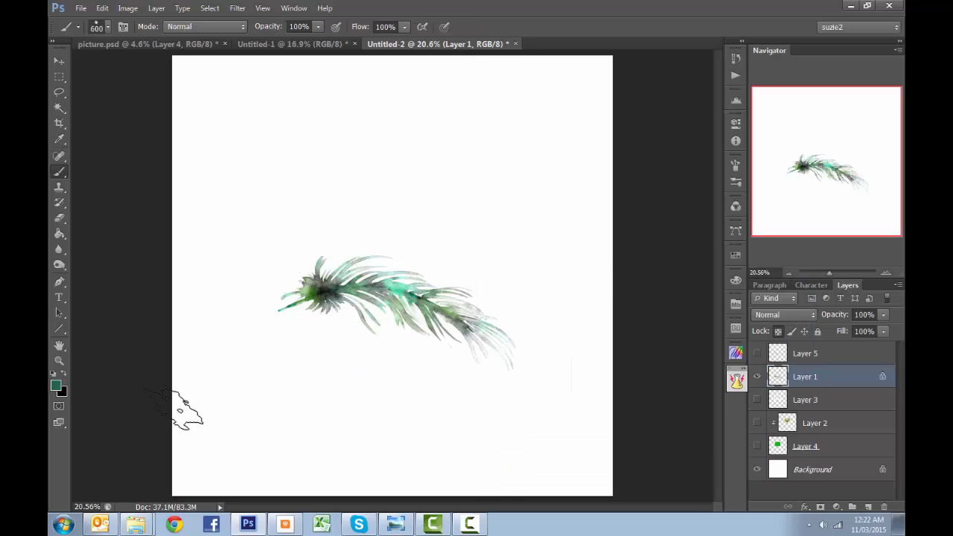
left_click(55, 386)
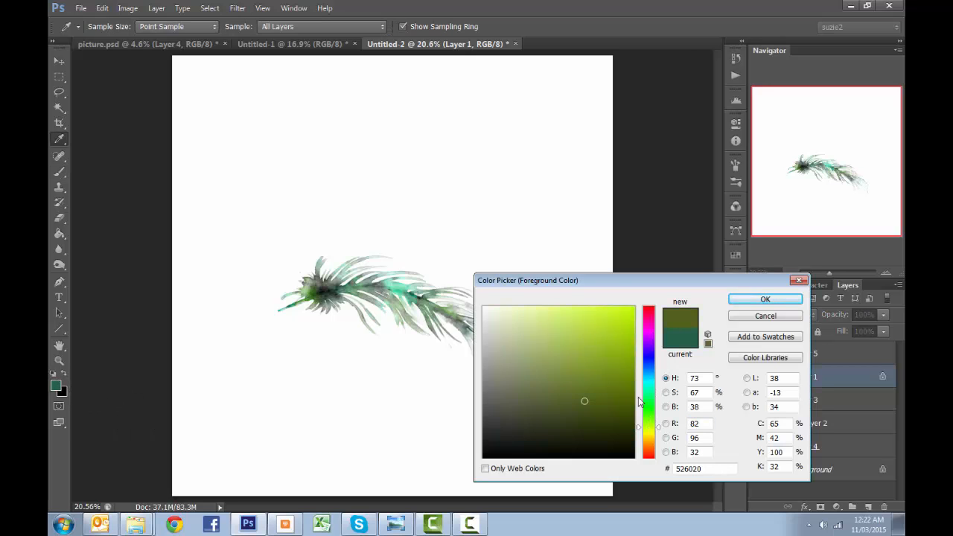
left_click(622, 342)
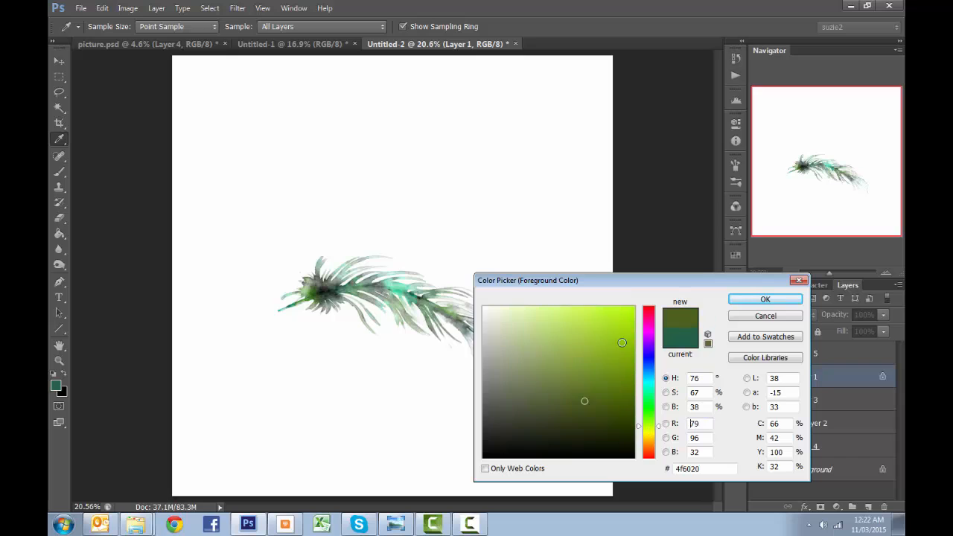
left_click(765, 297)
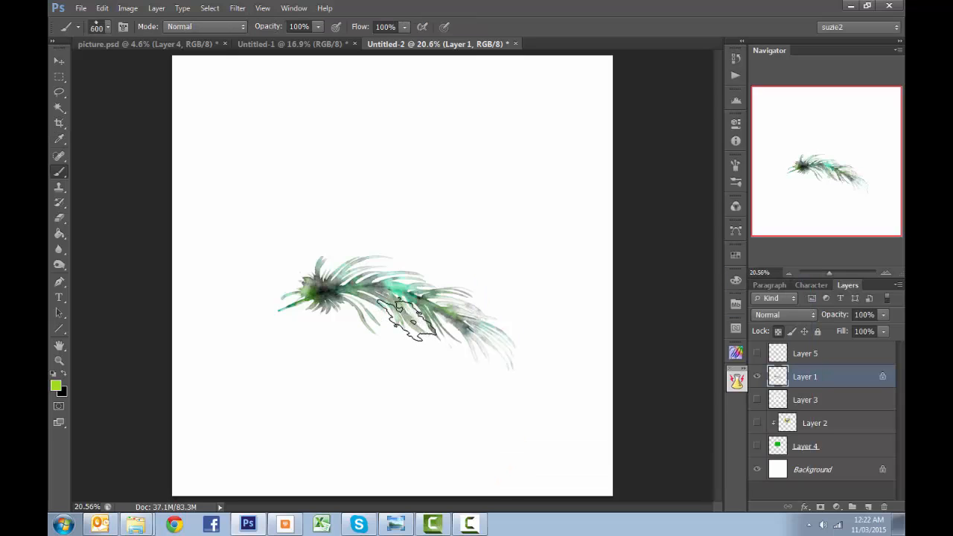